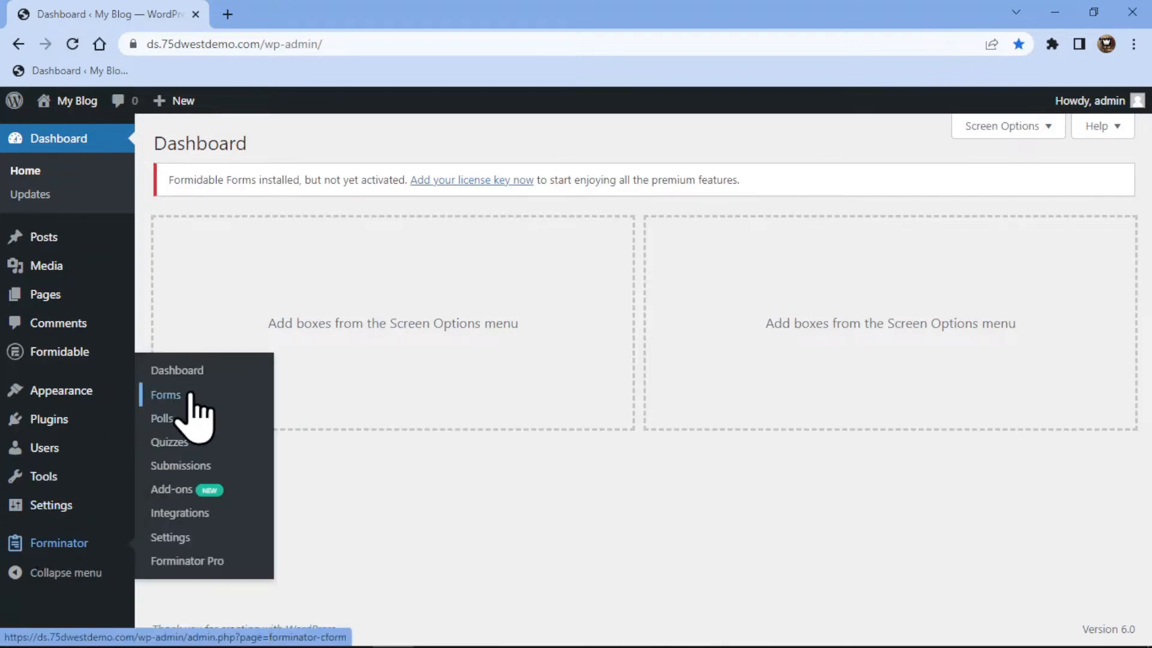
# Go to Forminator's Forms page from the WordPress sidebar
pyautogui.click(166, 395)
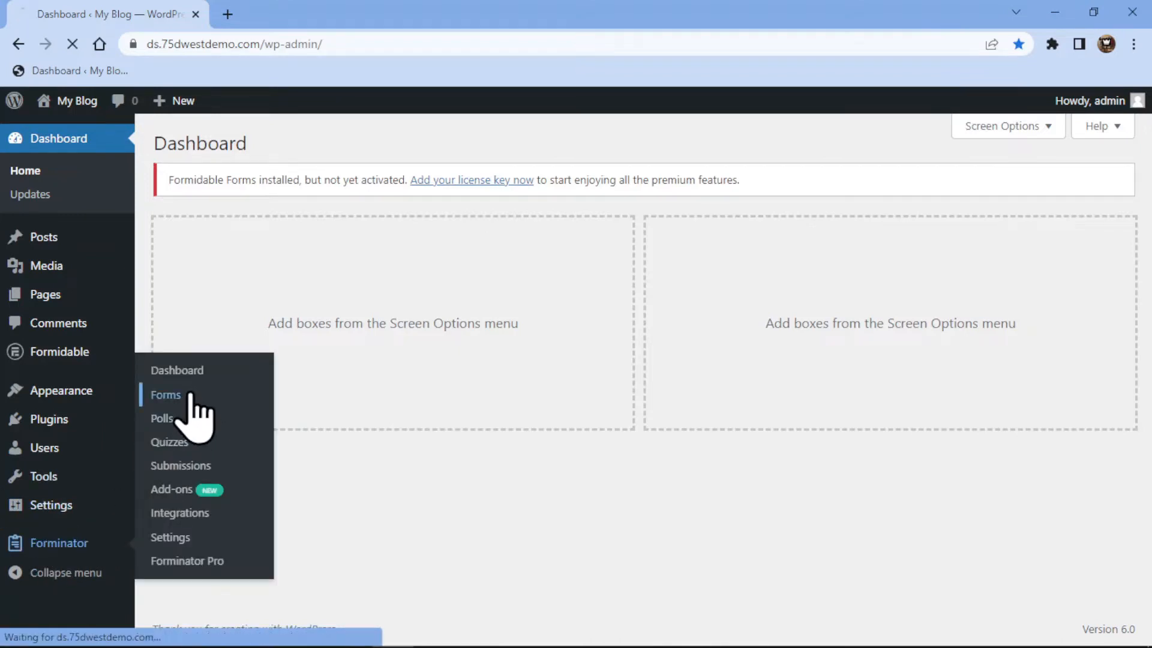
pyautogui.click(166, 395)
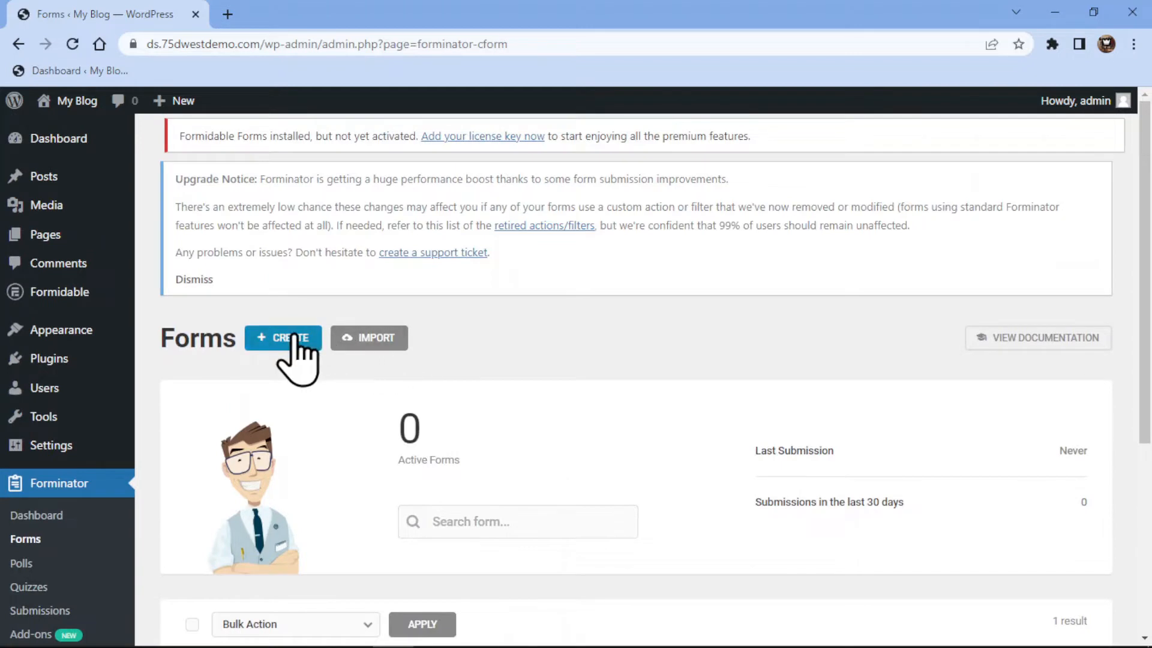
# Create a new form from the Blank template named 'Sample' and enter its editor
pyautogui.click(282, 337)
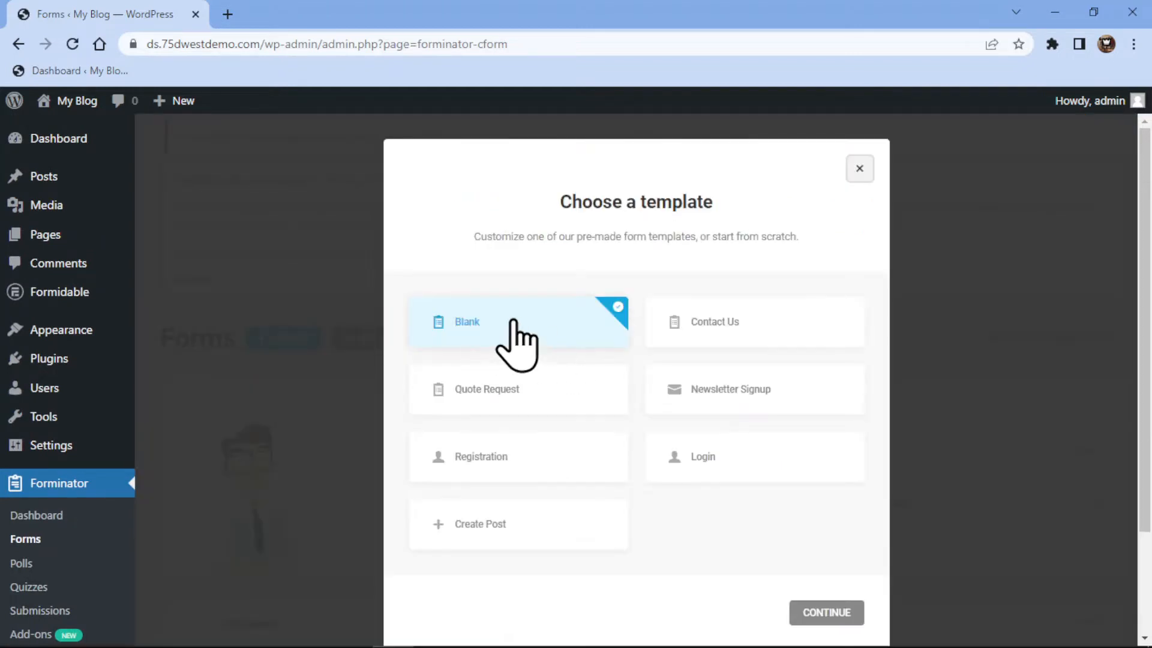
pyautogui.moveTo(543, 345)
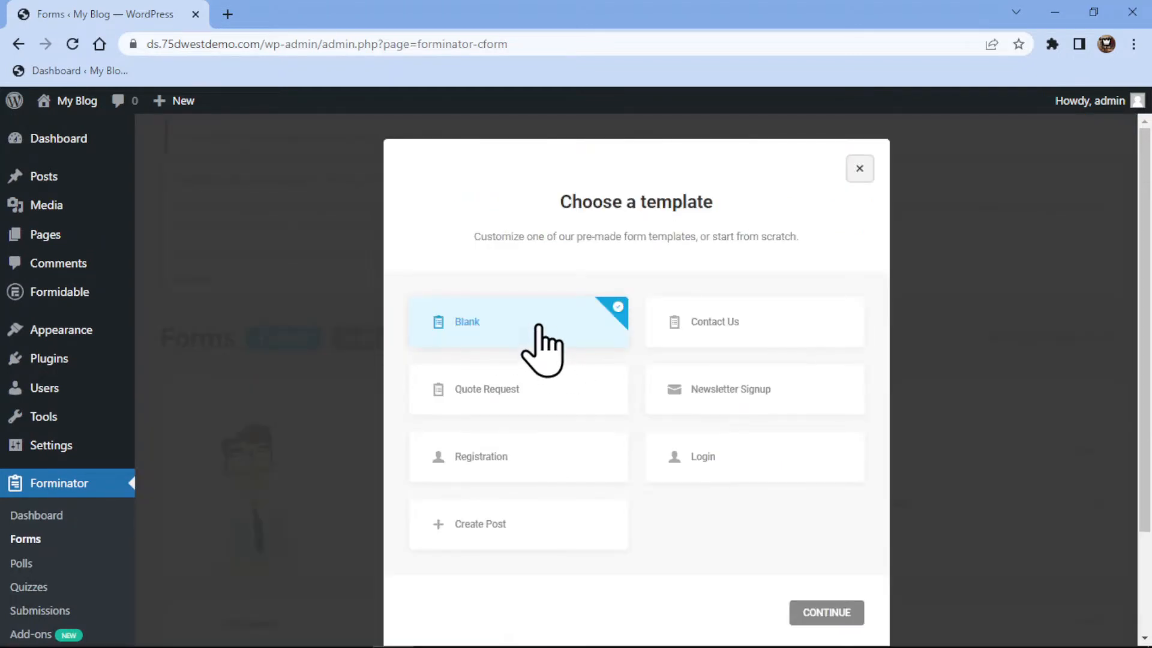
pyautogui.click(826, 612)
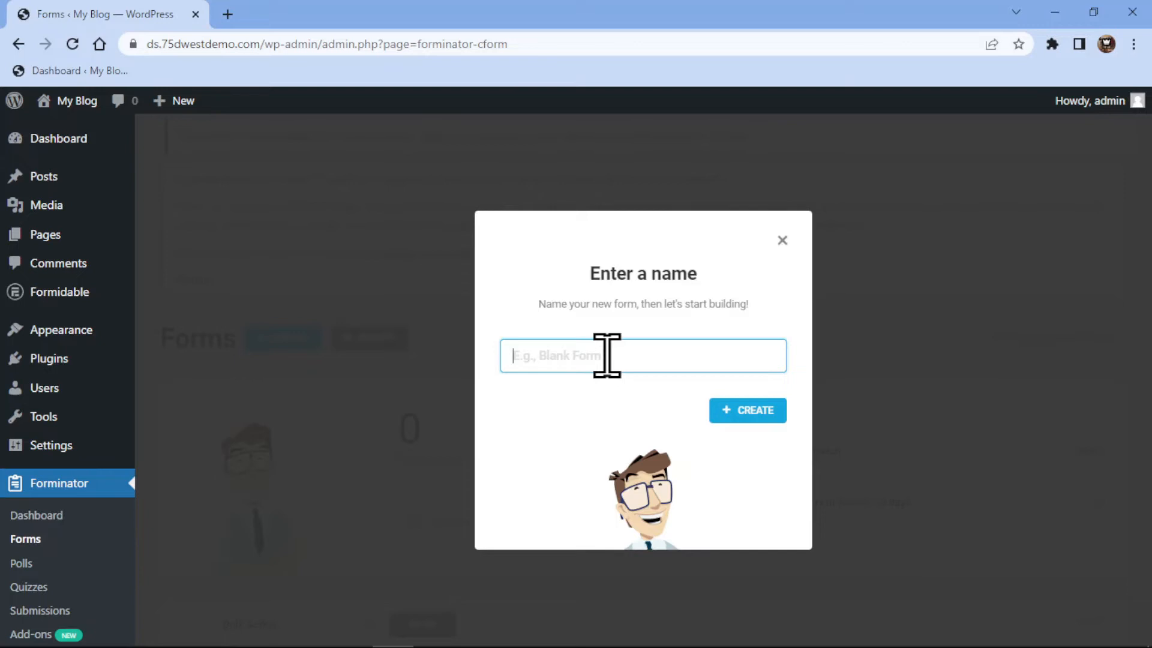
pyautogui.write('Sample')
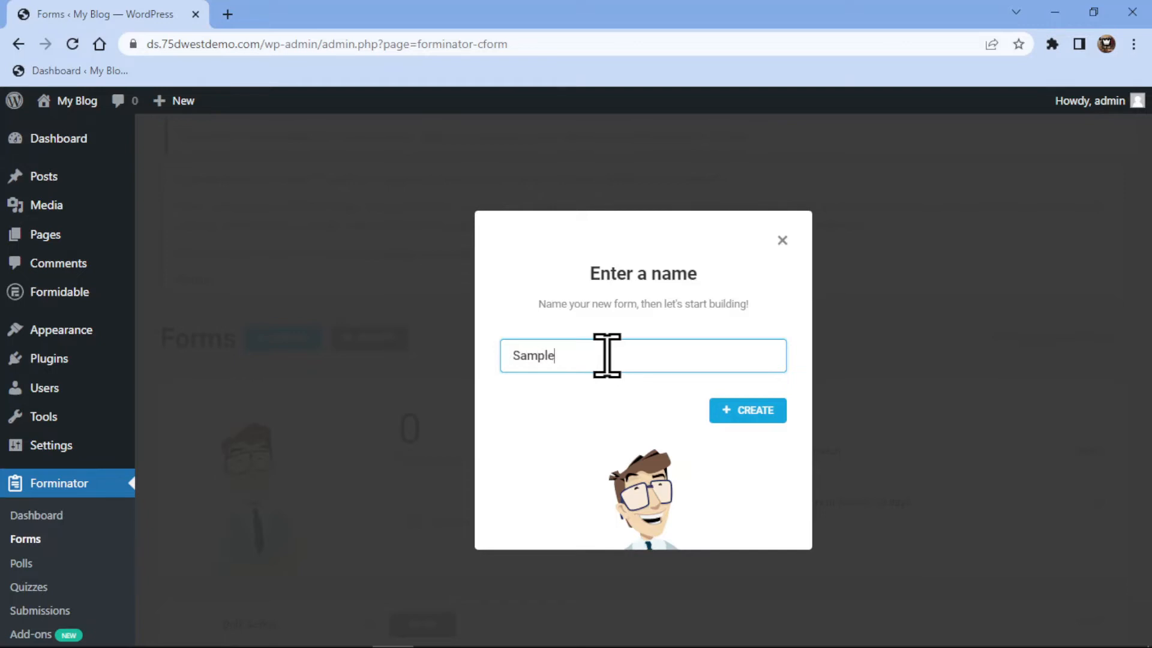
pyautogui.click(747, 410)
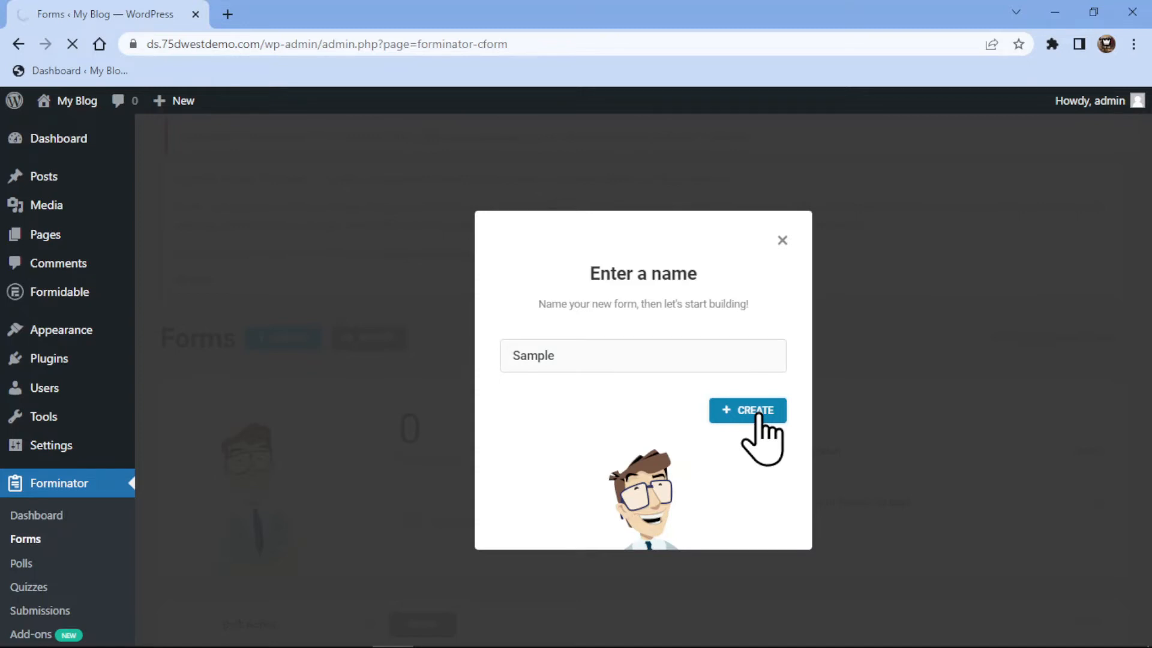
pyautogui.click(748, 410)
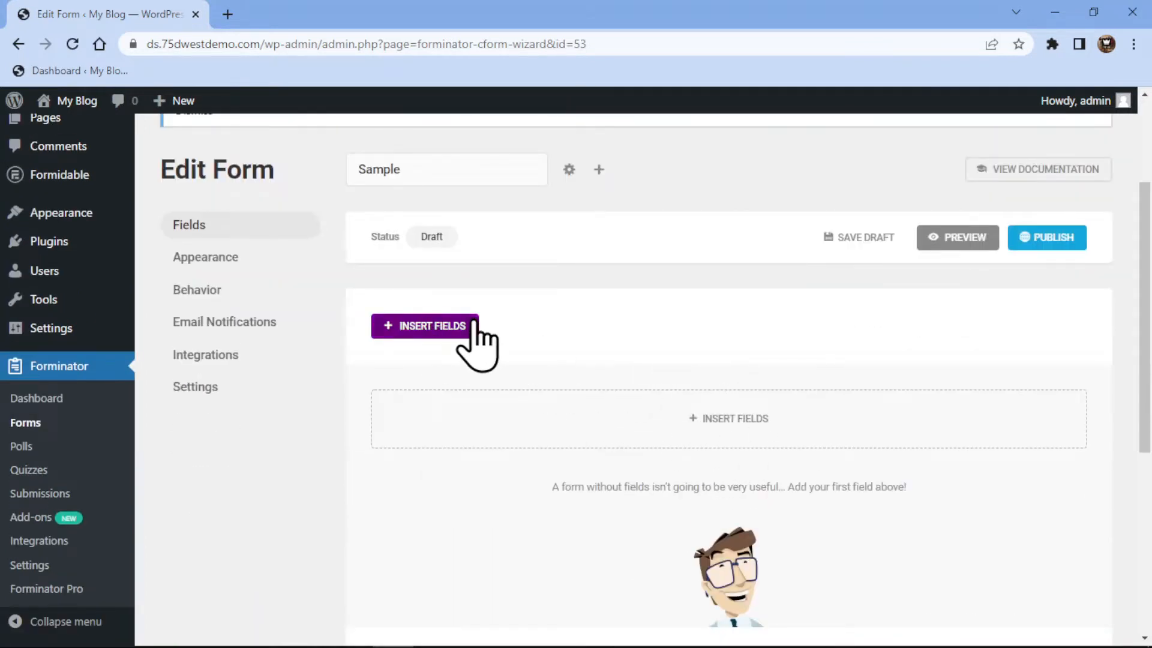
# Insert a Name field into the Sample form
pyautogui.click(425, 325)
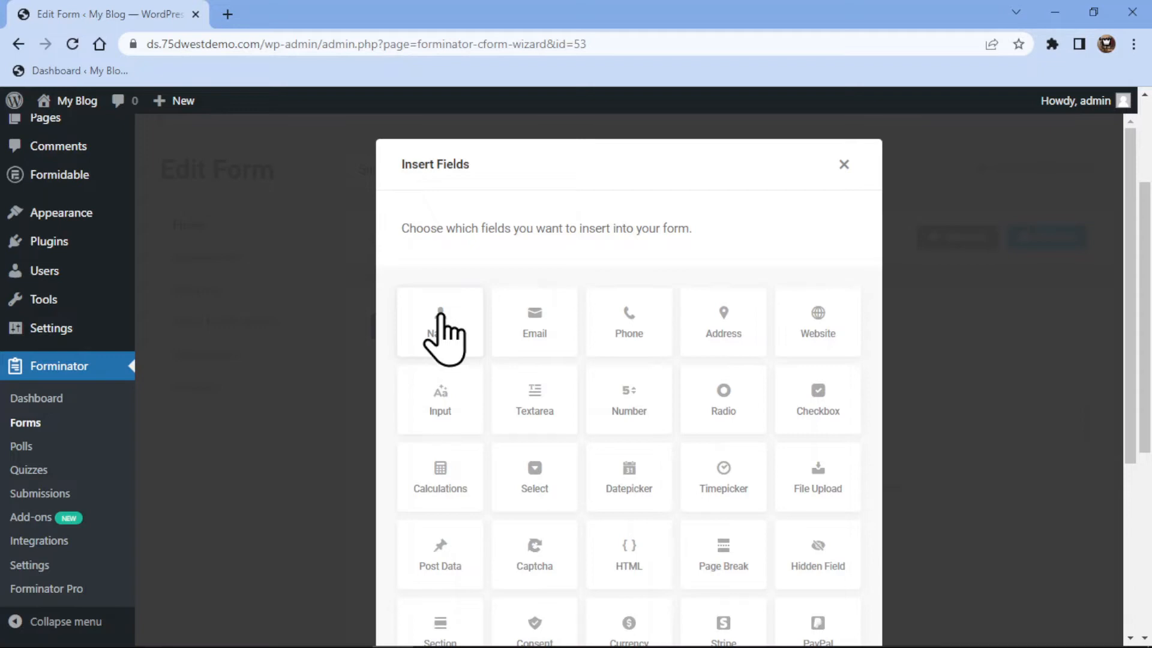
pyautogui.click(440, 323)
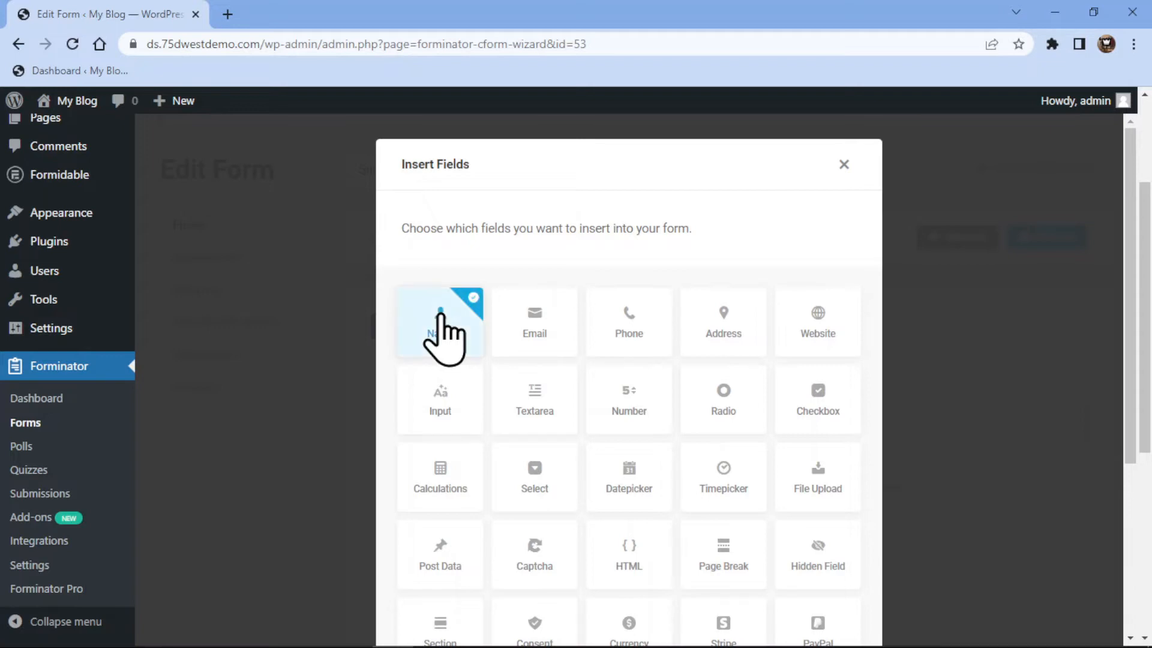
pyautogui.scroll(-3)
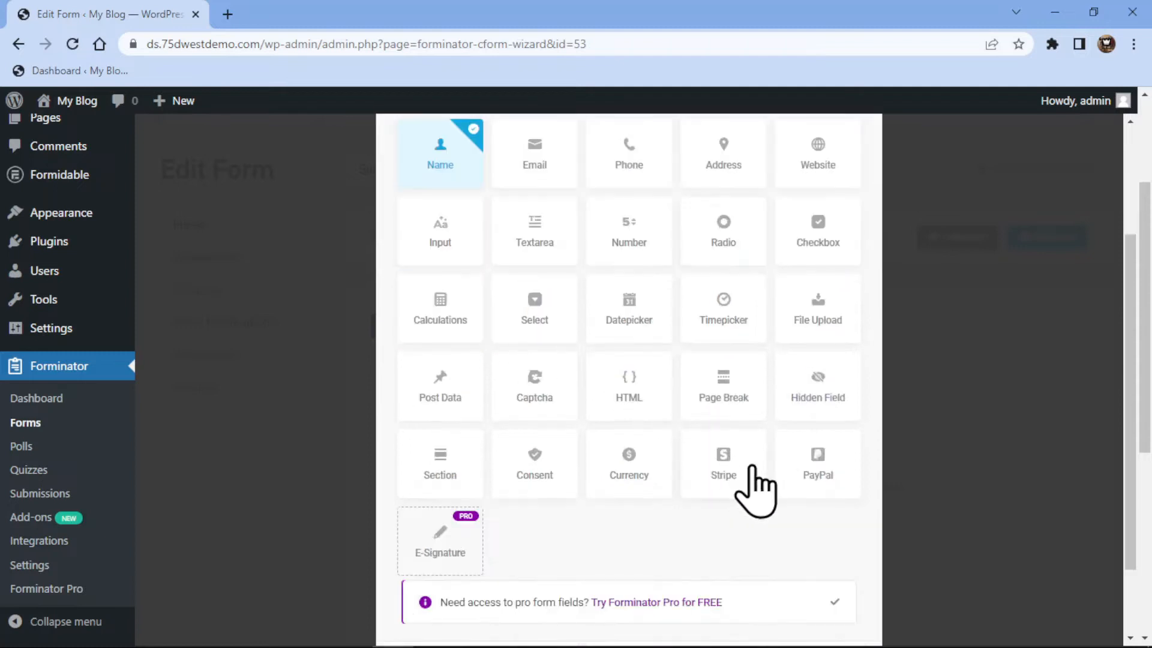
pyautogui.scroll(-3)
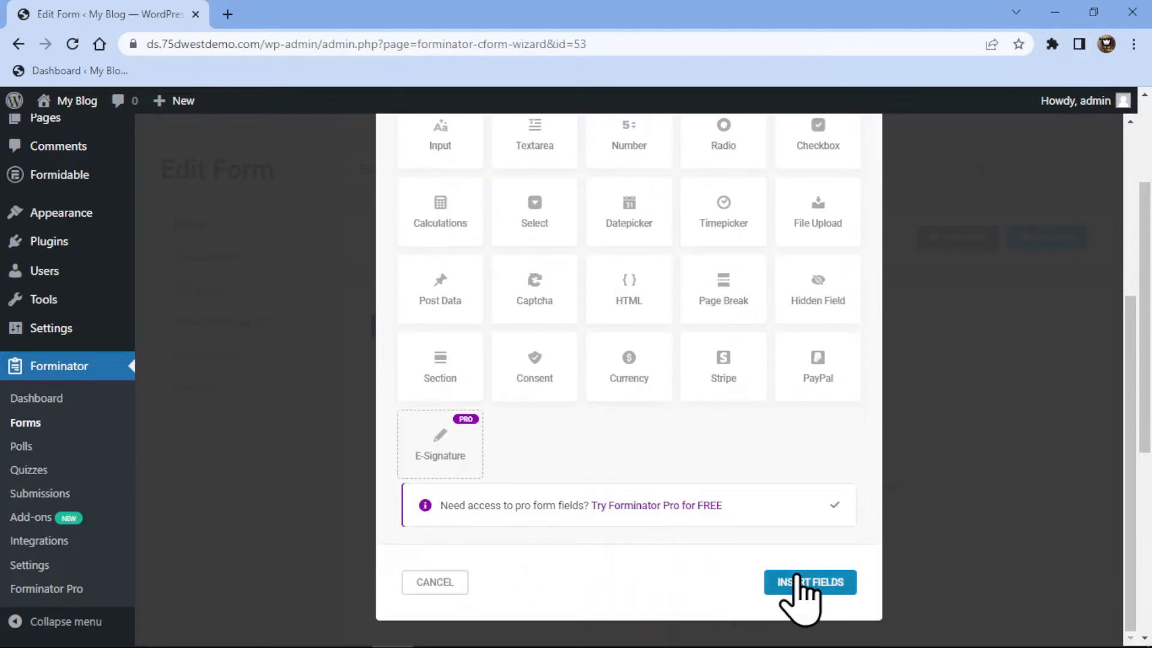
pyautogui.click(808, 582)
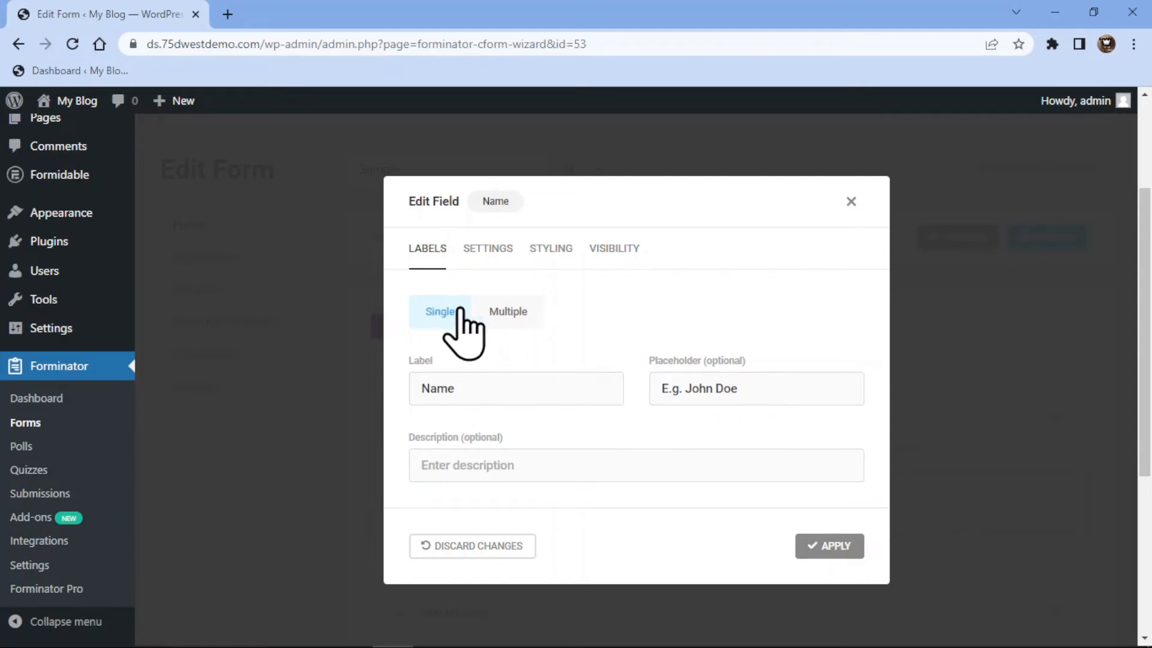
# Switch the Name field to Multiple name parts and review its requirement settings
pyautogui.click(507, 311)
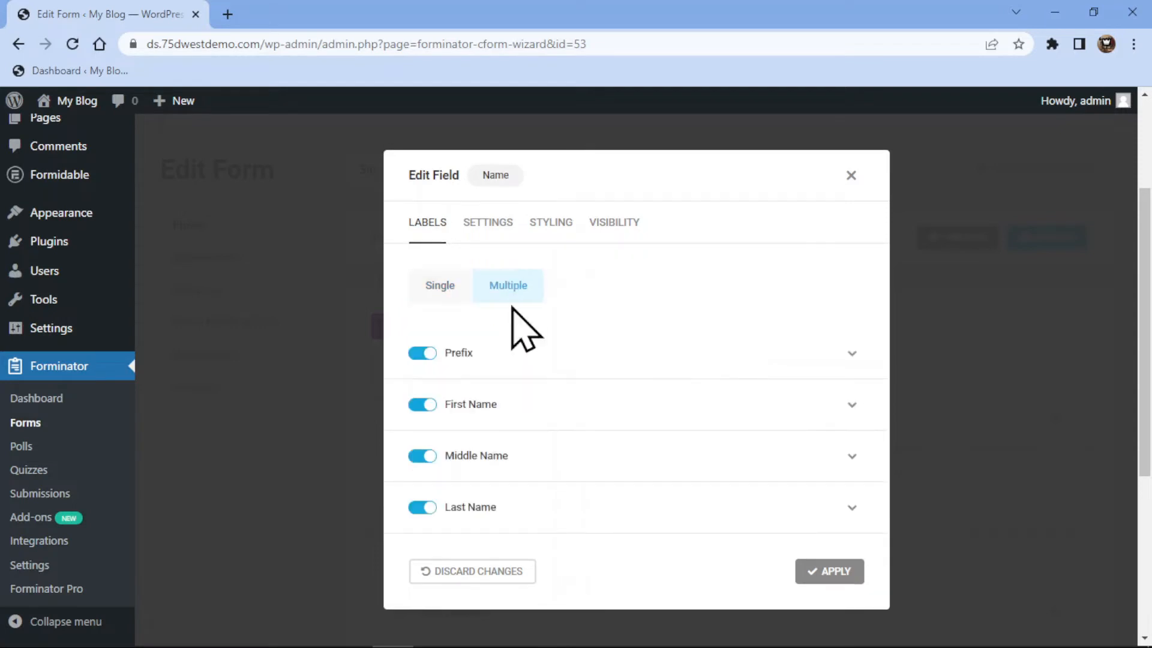
pyautogui.moveTo(500, 422)
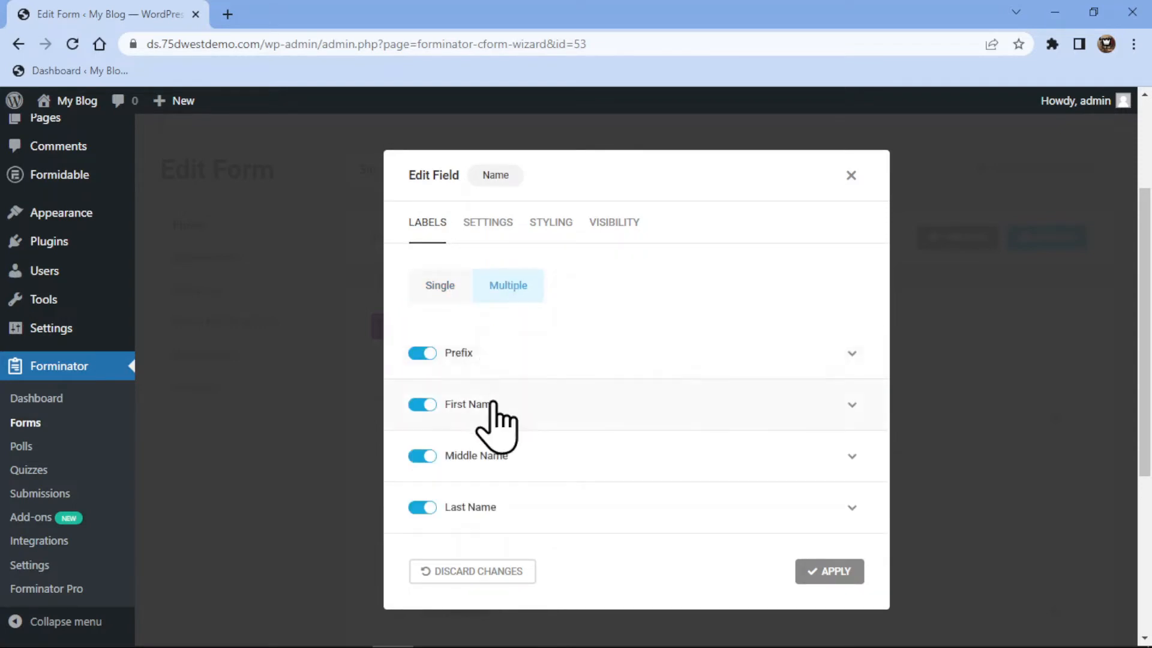
pyautogui.moveTo(596, 525)
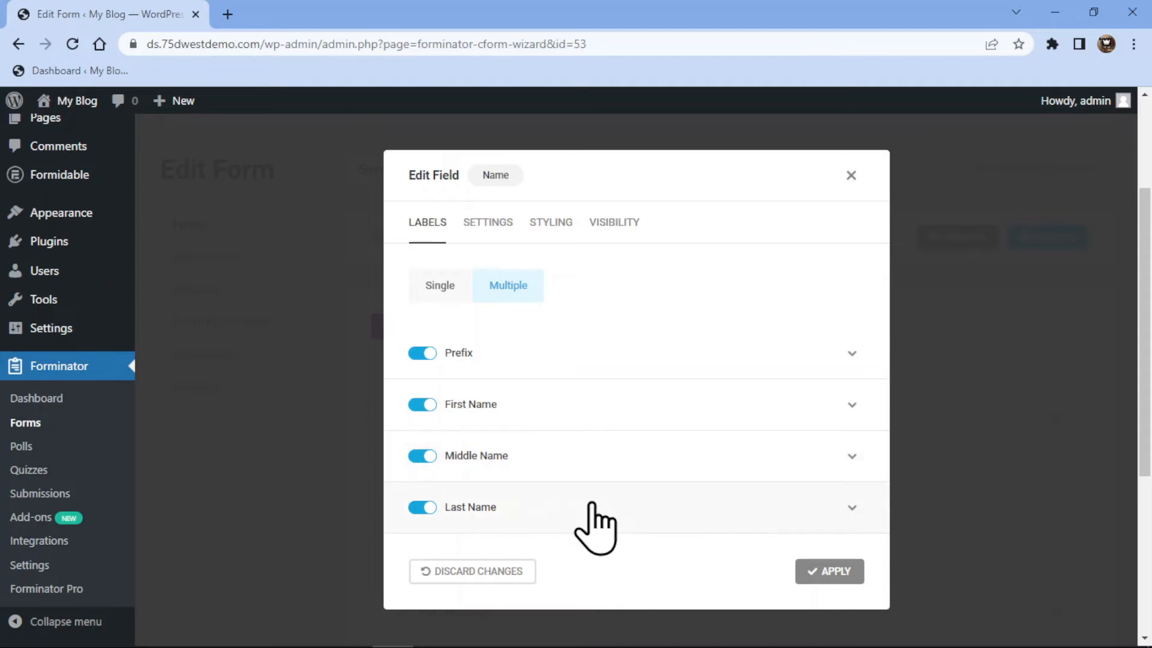
pyautogui.click(439, 285)
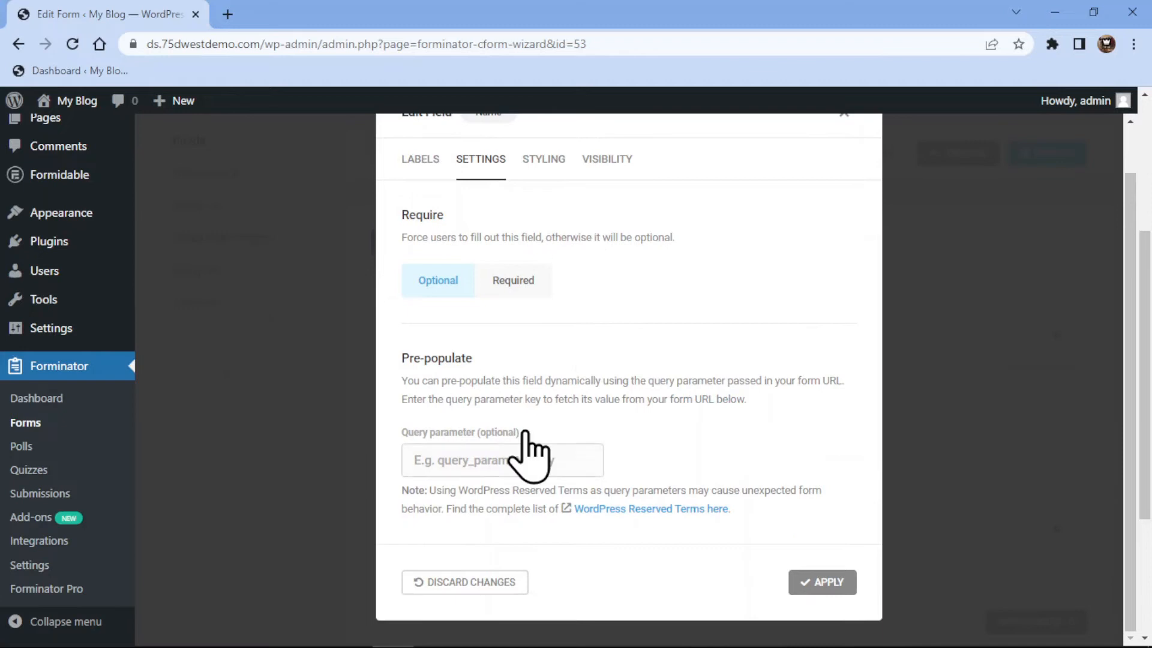
# Review the Name field's styling and visibility condition options
pyautogui.click(549, 302)
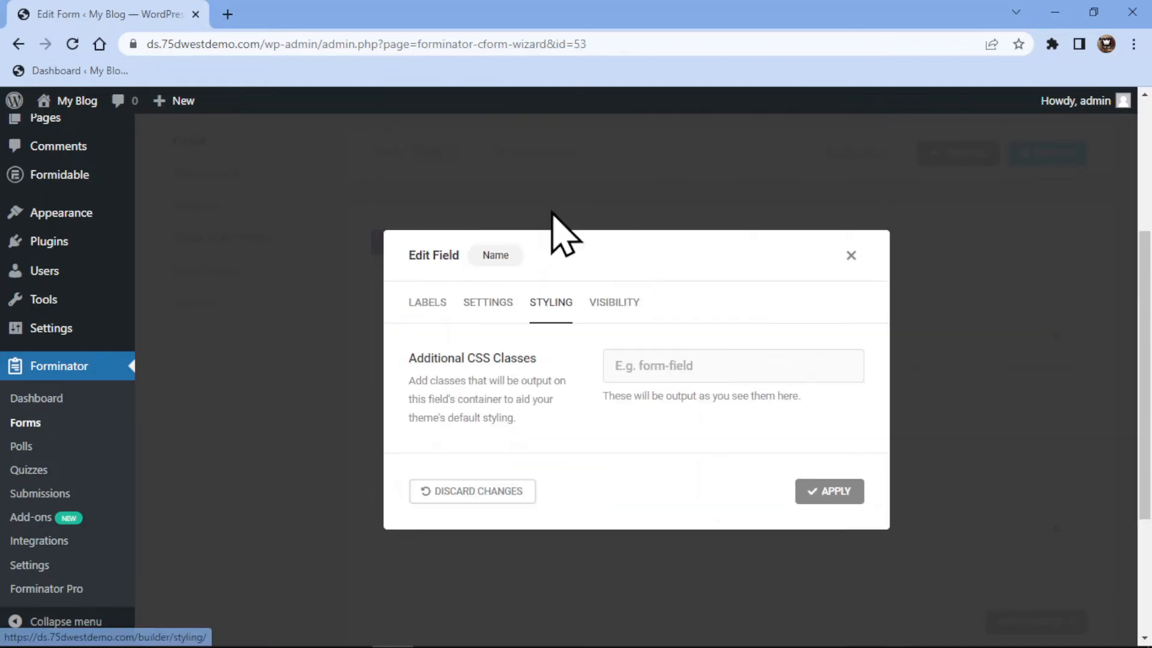
pyautogui.moveTo(614, 302)
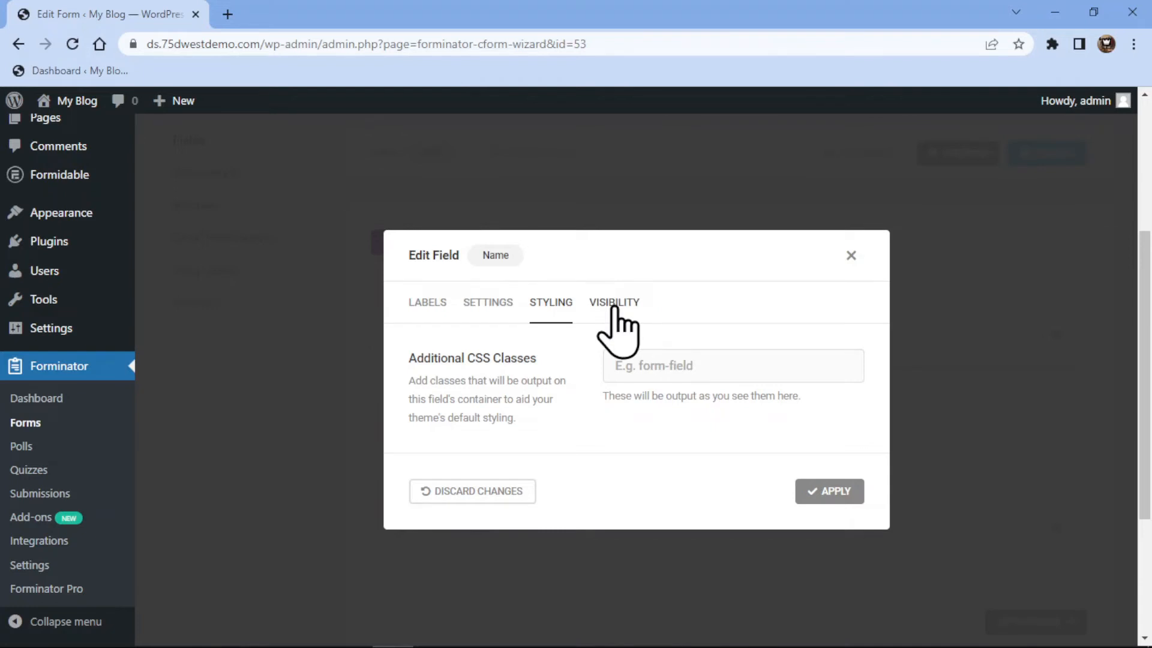
pyautogui.click(615, 302)
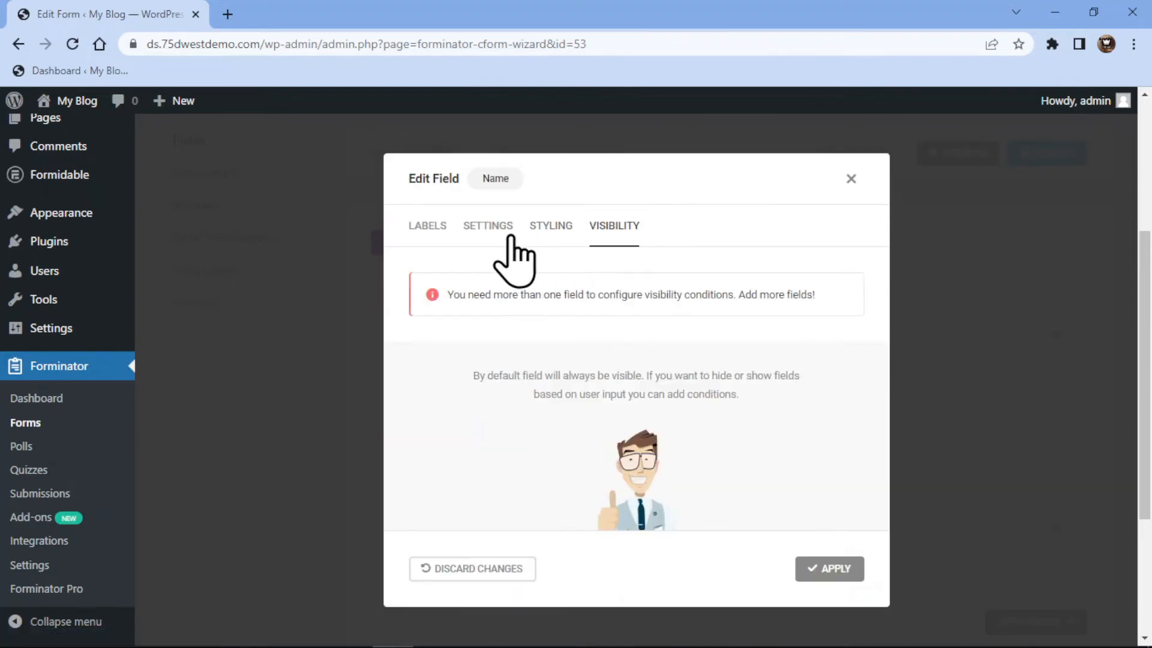
pyautogui.moveTo(469, 253)
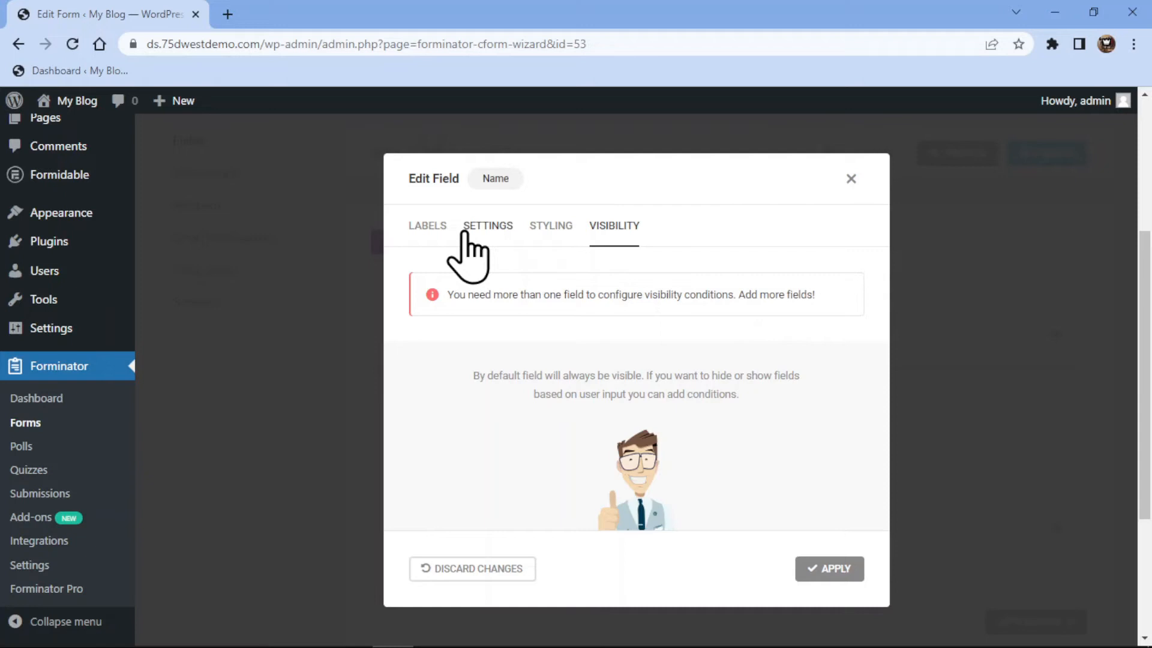
# Keep only First and Last Name by turning off Prefix and Middle Name, then apply
pyautogui.click(427, 225)
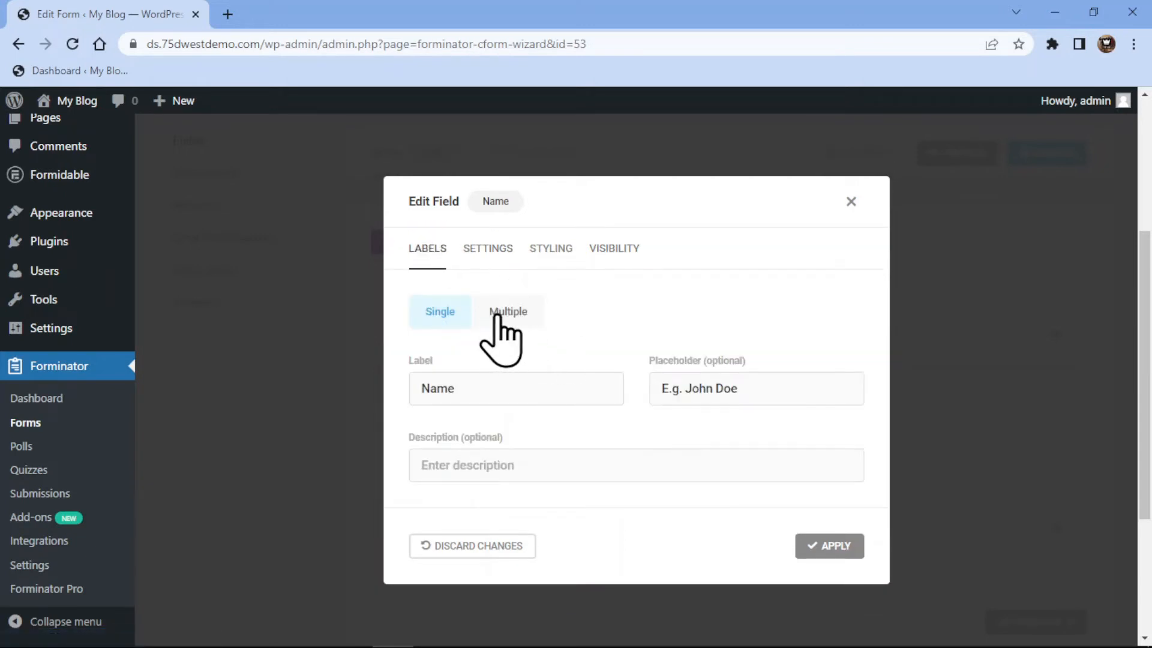
pyautogui.click(508, 310)
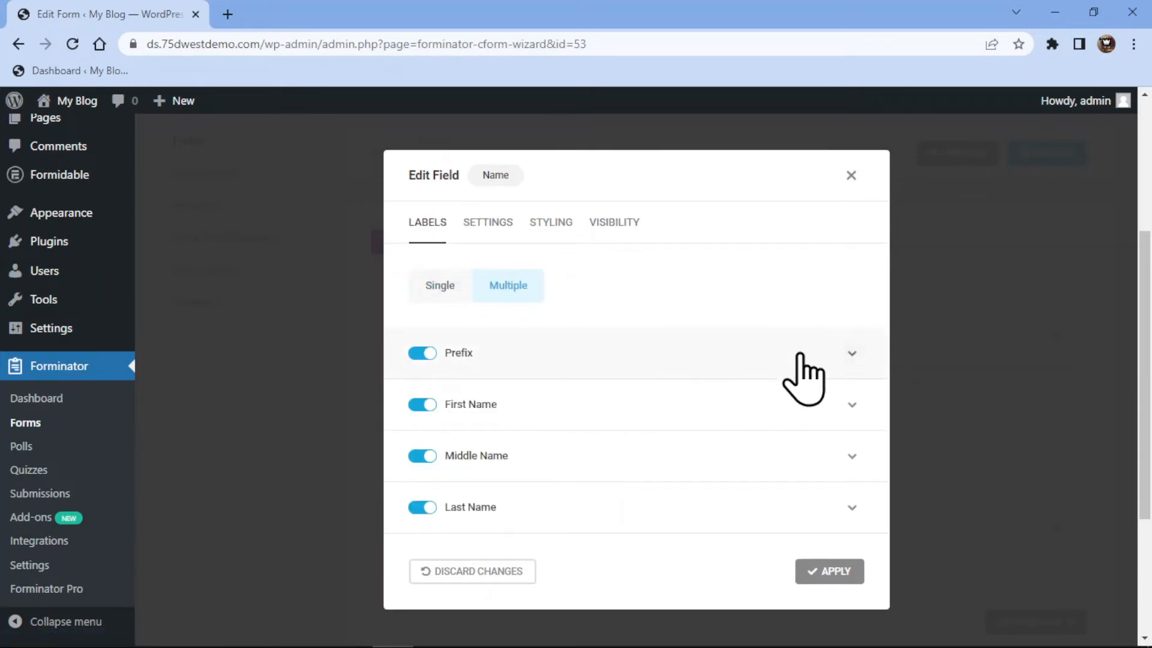
pyautogui.click(422, 353)
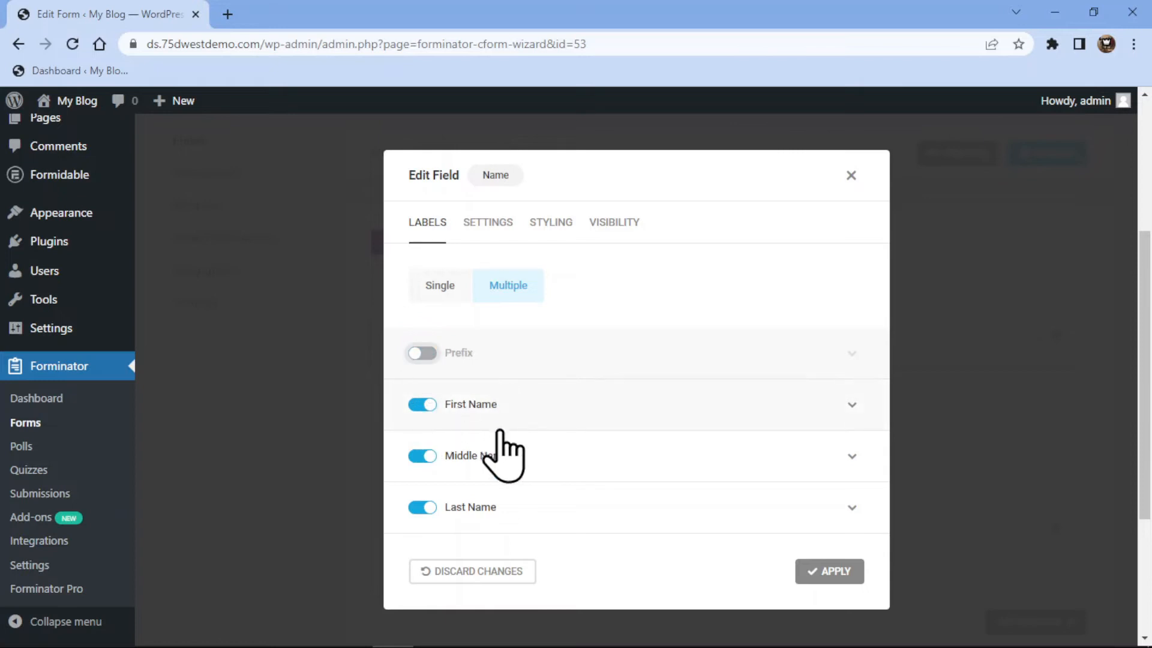
pyautogui.click(422, 456)
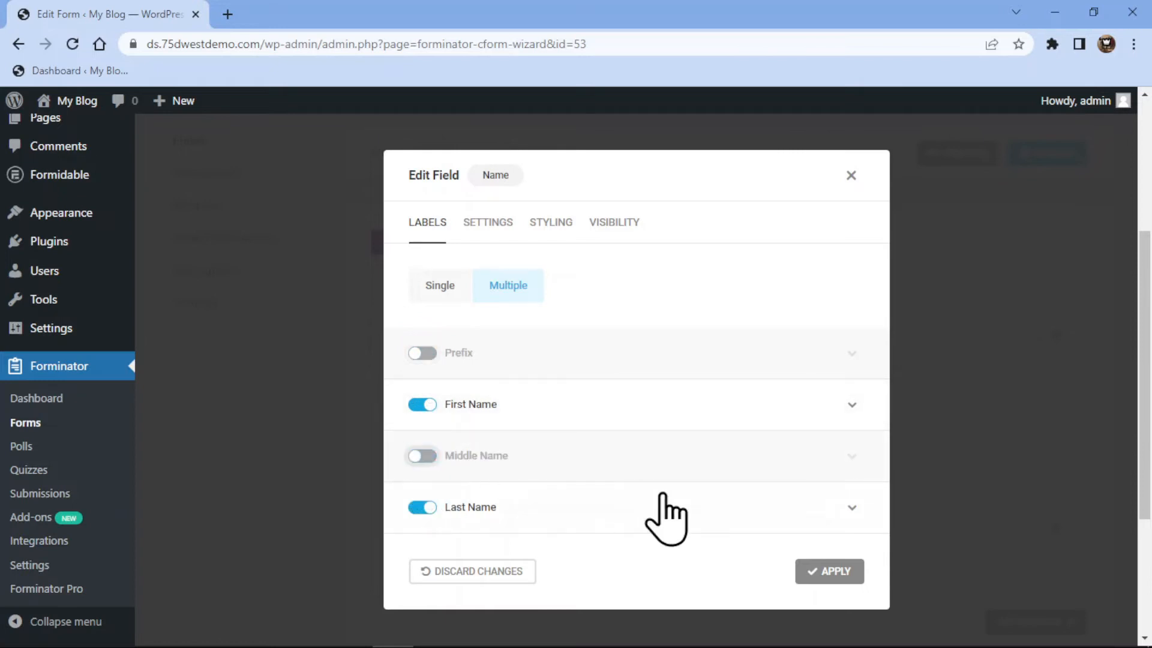
pyautogui.click(829, 571)
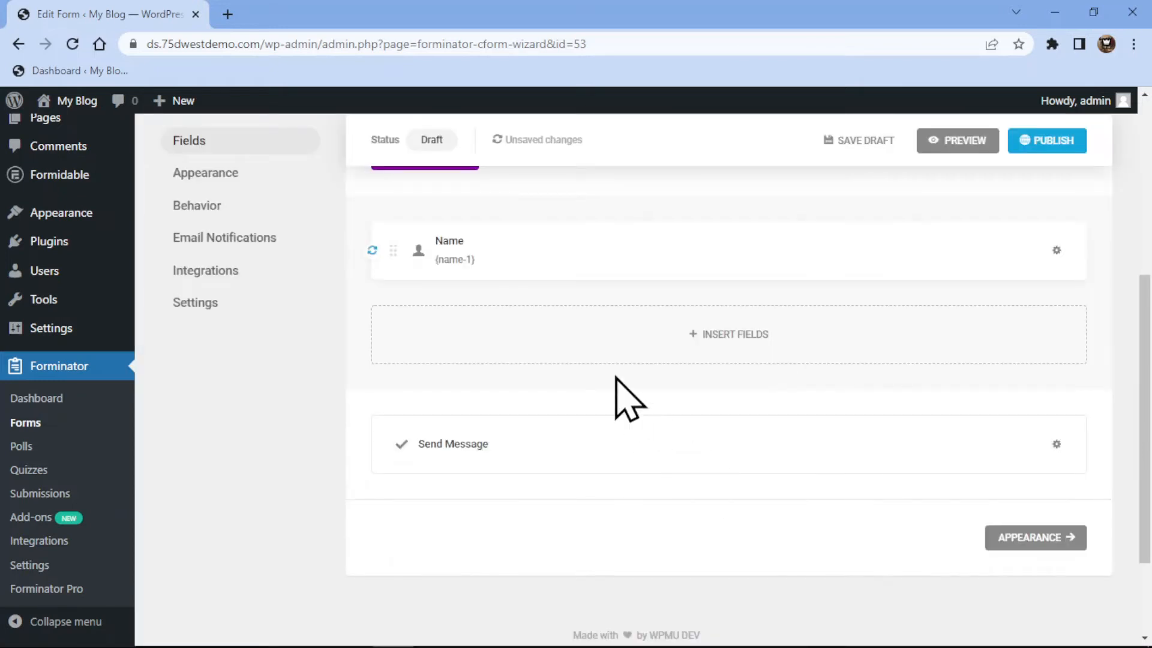
# Publish the Sample form, getting shortcode [forminator_form id="53"]
pyautogui.scroll(-3)
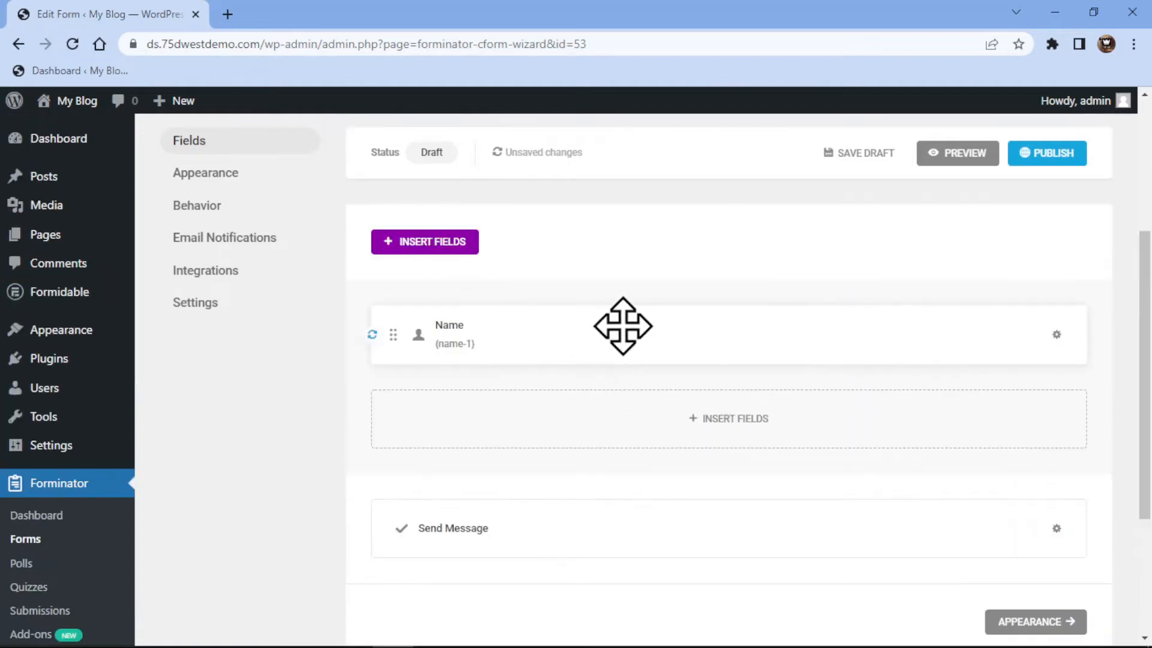
pyautogui.moveTo(1046, 153)
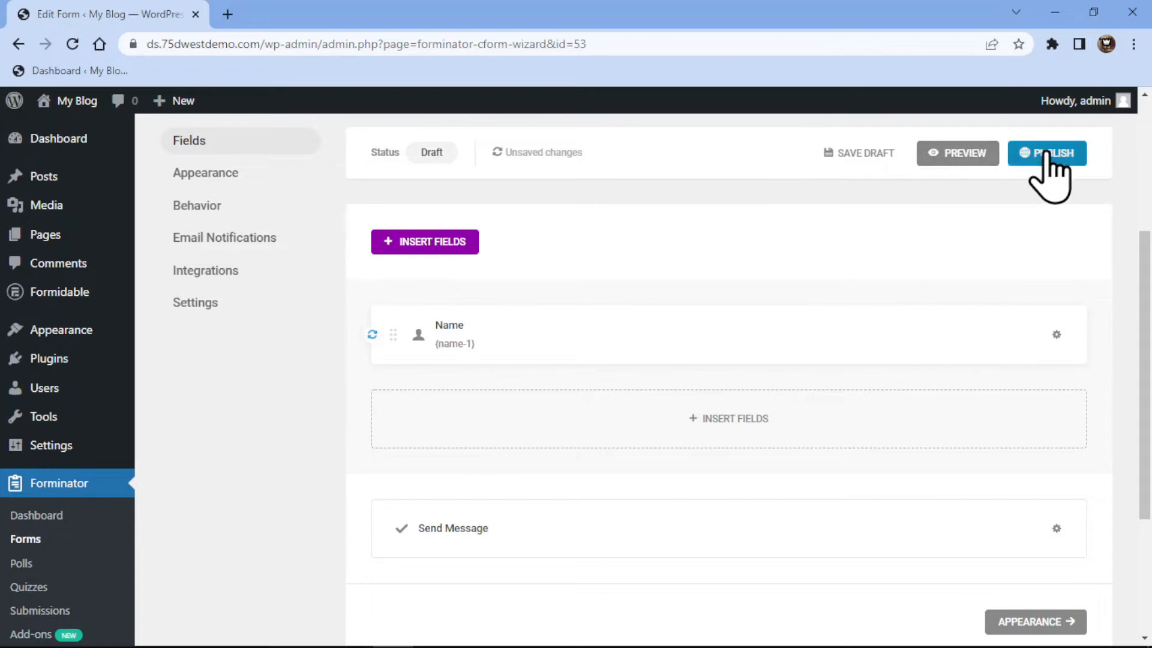
pyautogui.click(1046, 152)
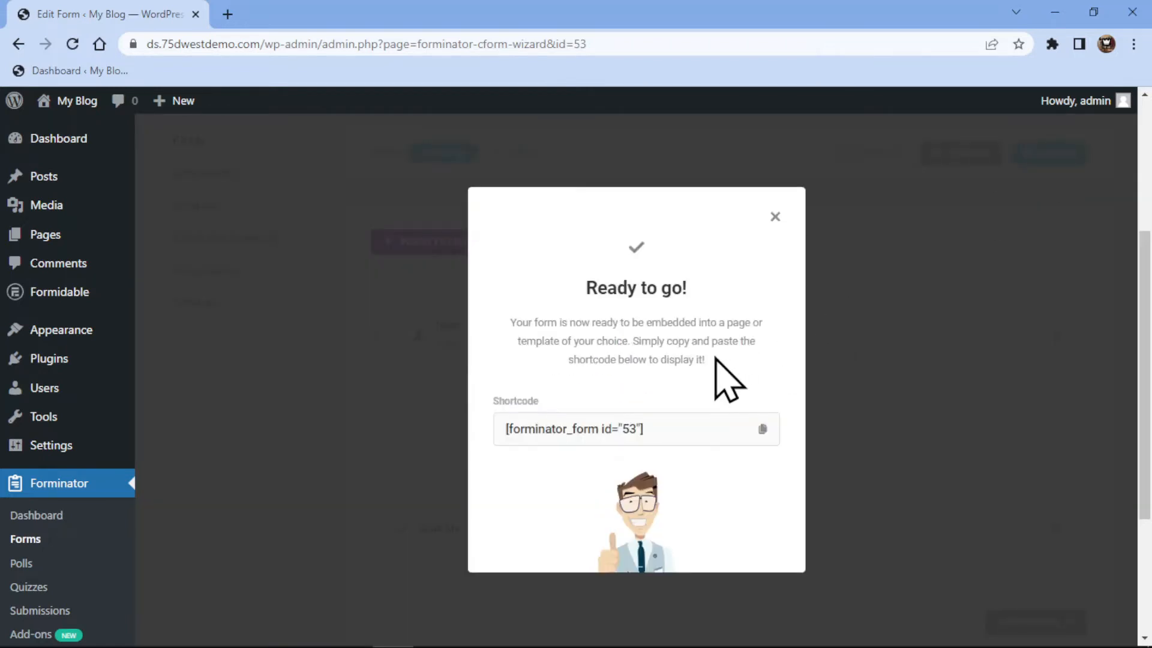
pyautogui.moveTo(774, 218)
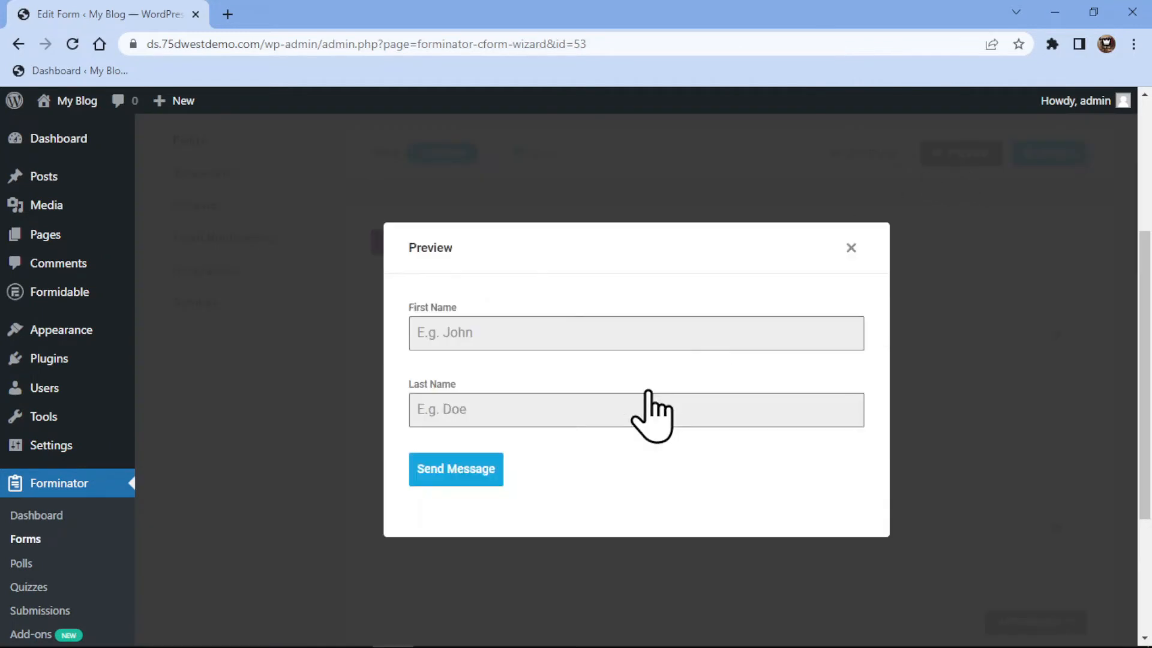
pyautogui.click(636, 332)
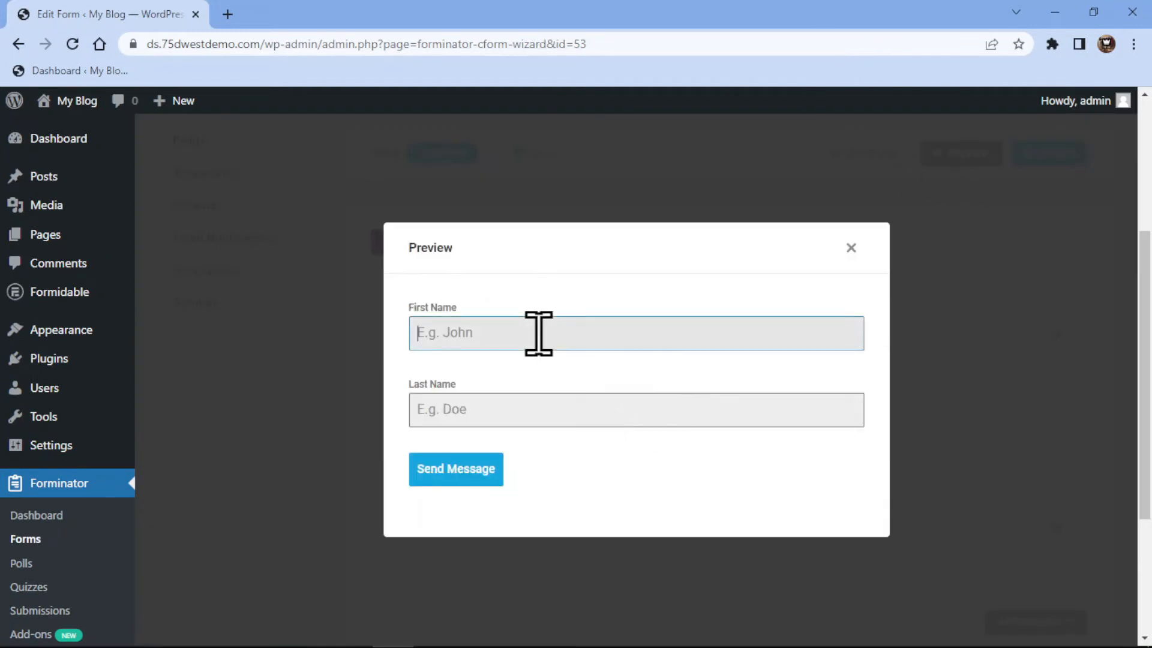
pyautogui.write('S')
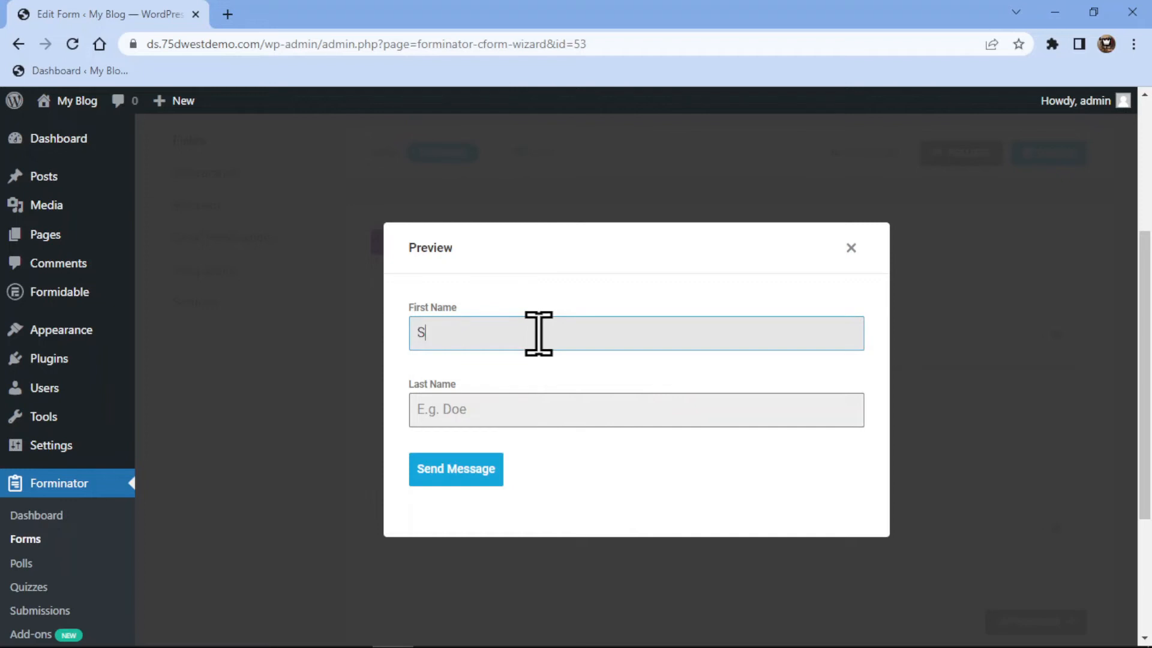
pyautogui.write('uhail')
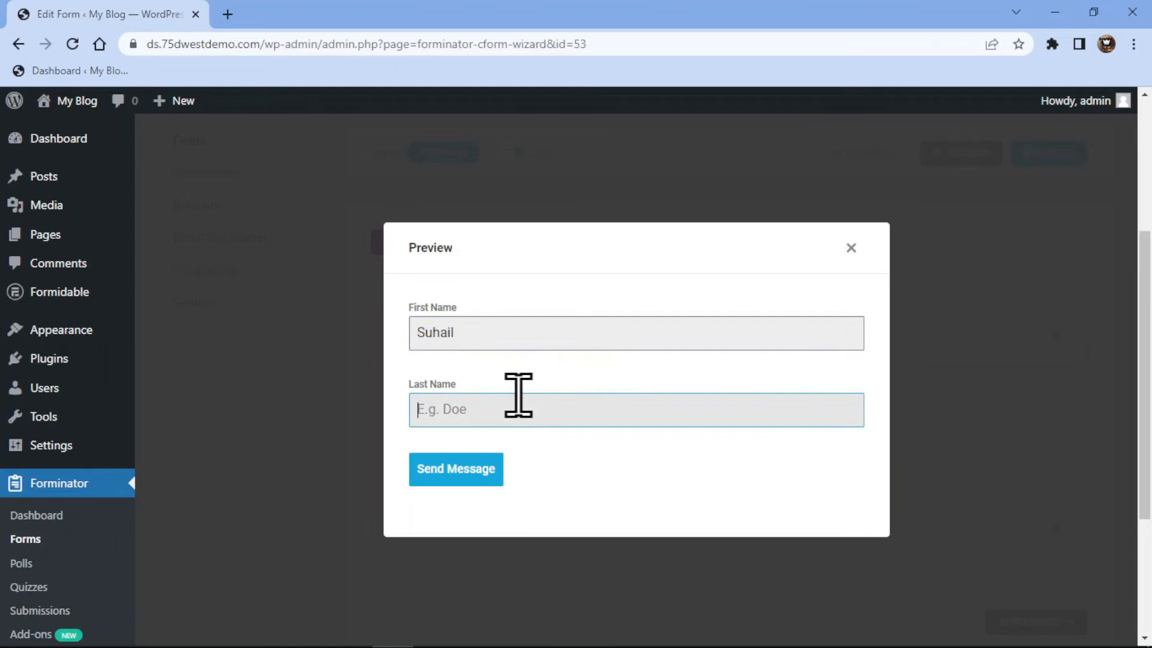
pyautogui.write('Hab')
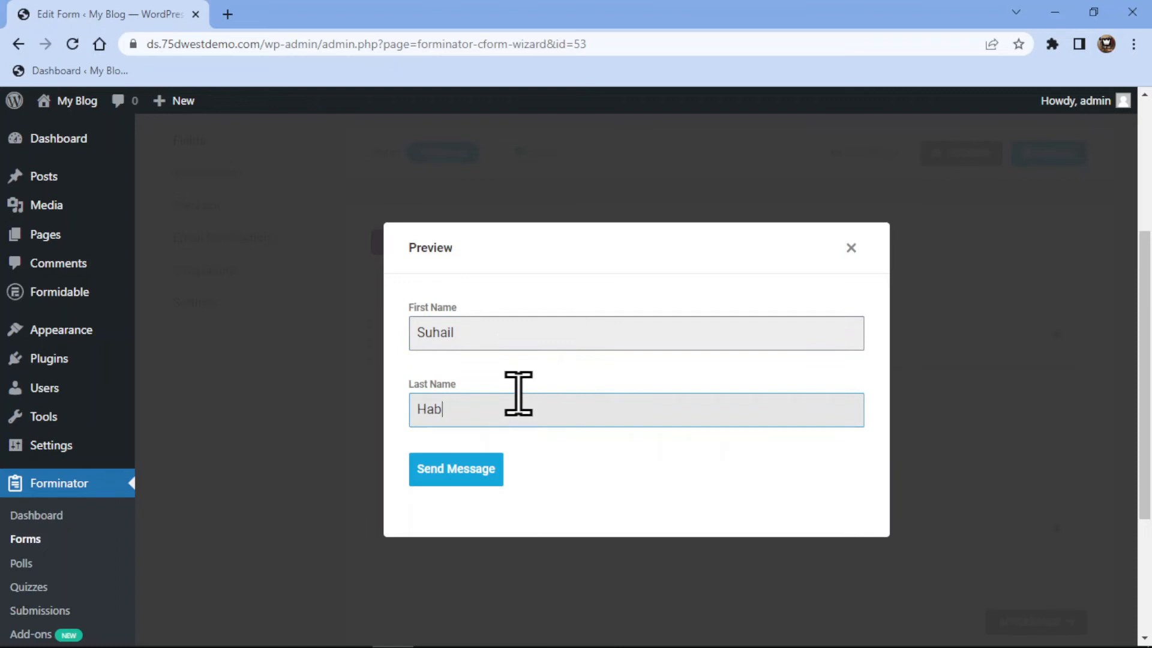
pyautogui.write('ib')
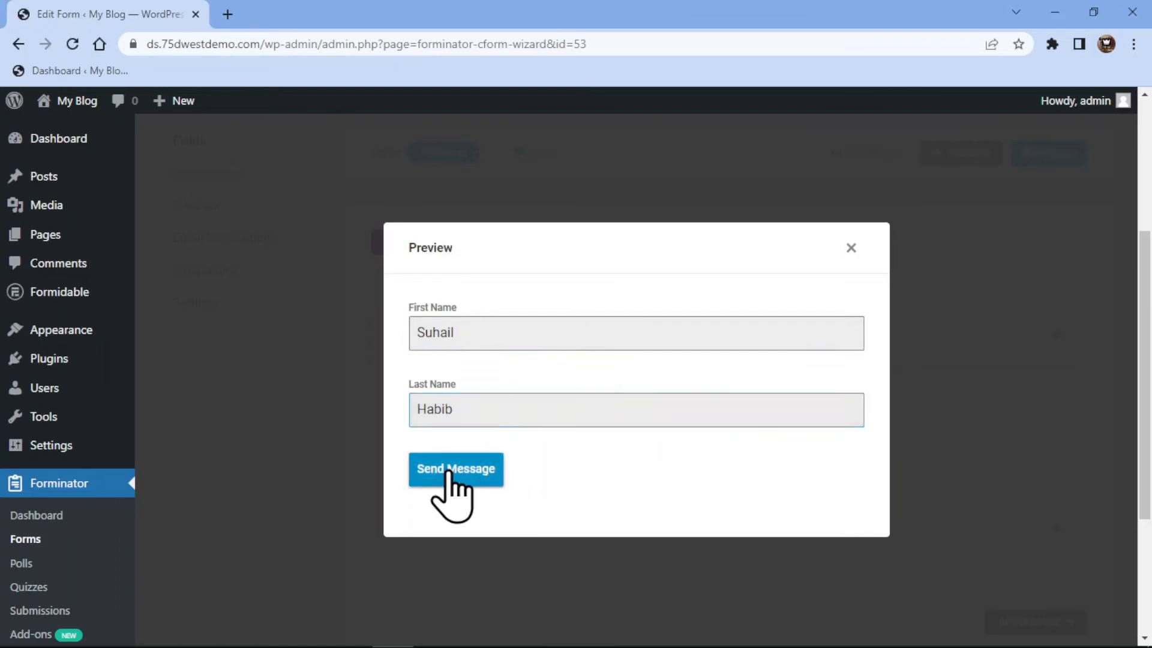
pyautogui.click(456, 469)
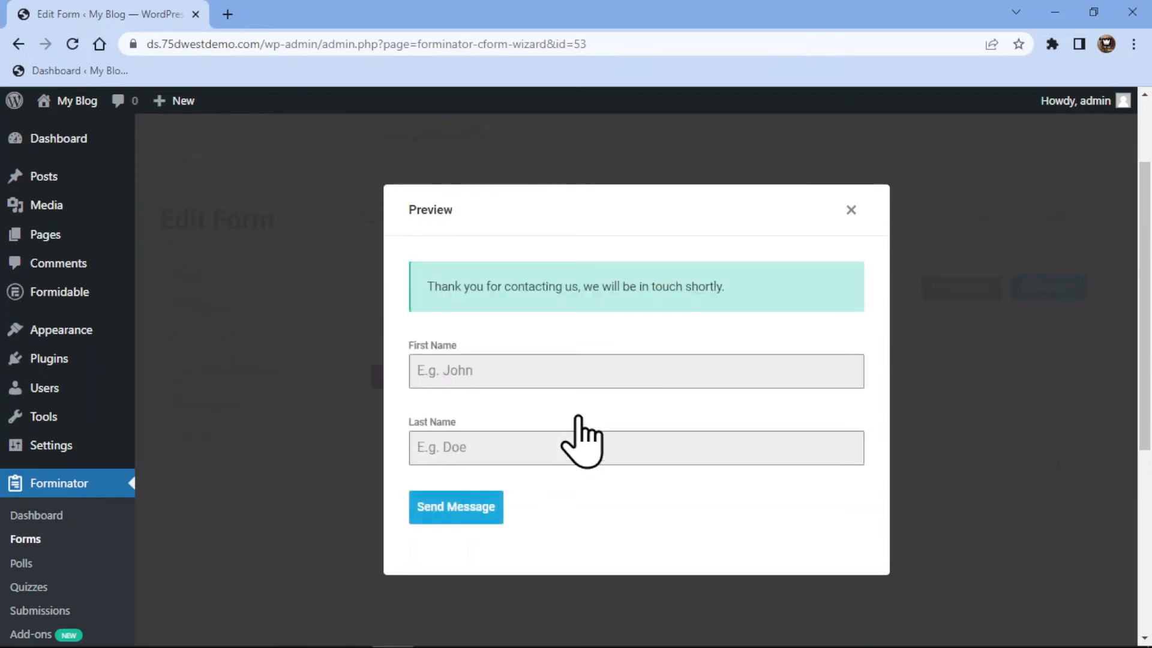
pyautogui.moveTo(709, 356)
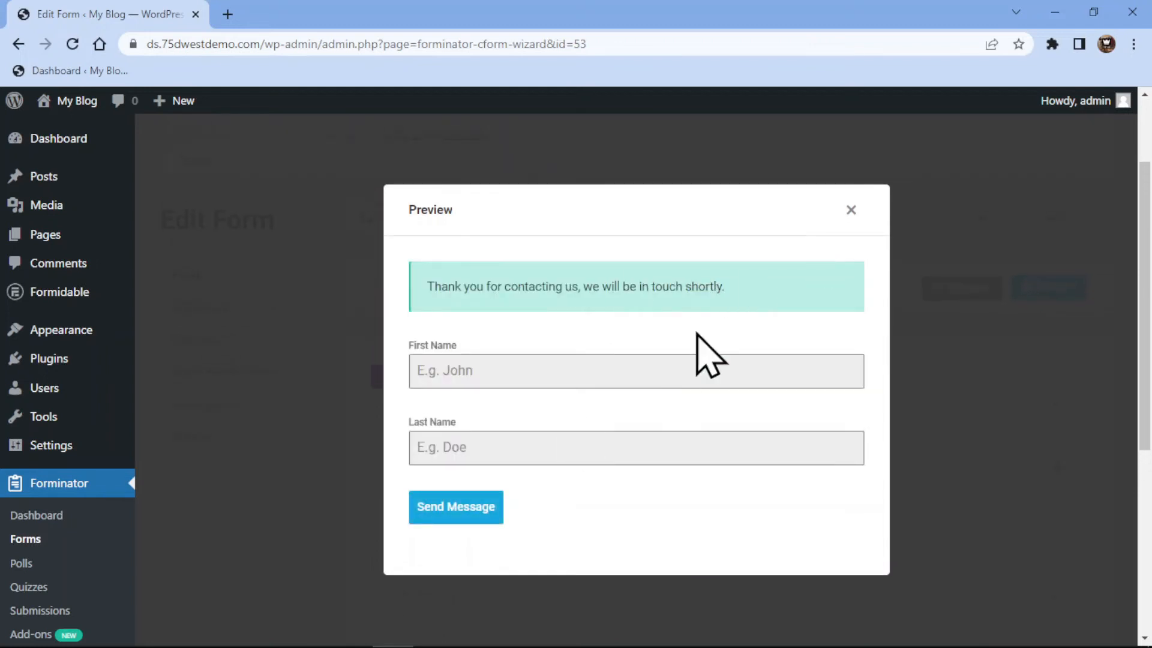